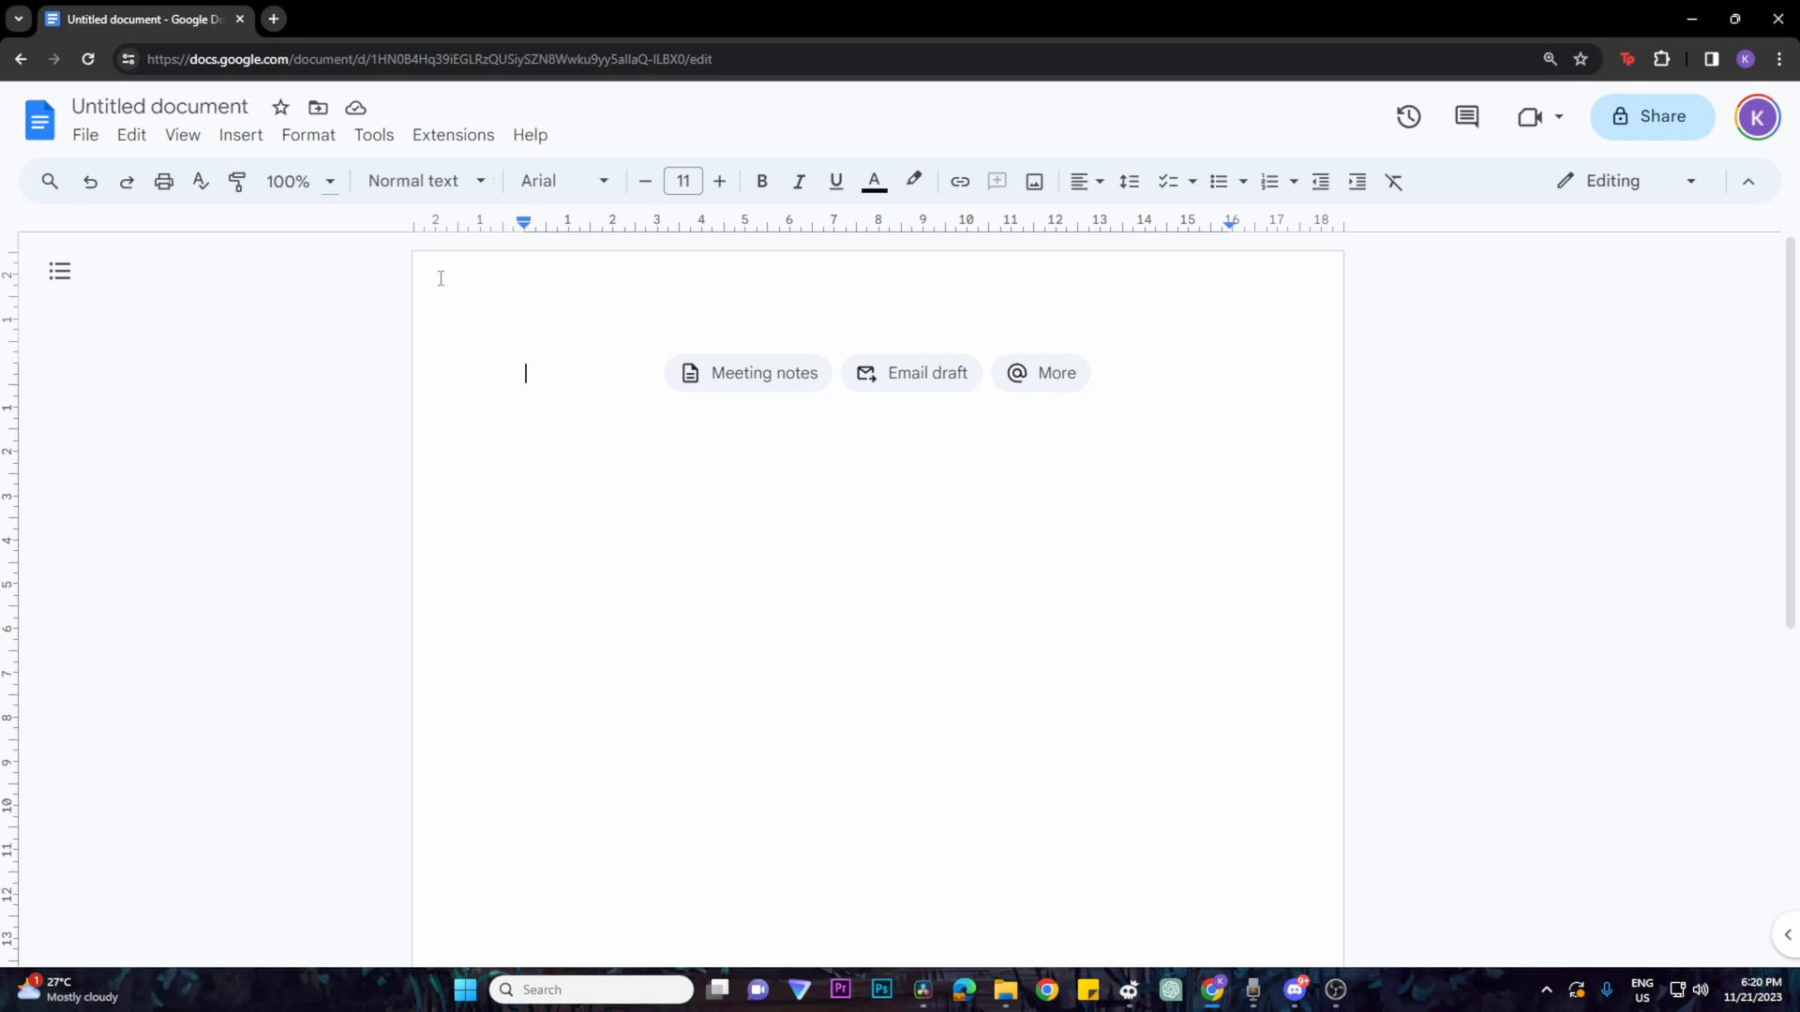
Step: Insert the Review tracker table template with Reviewer, Status and Notes columns
{"action": "left_click", "coordinate": [240, 134]}
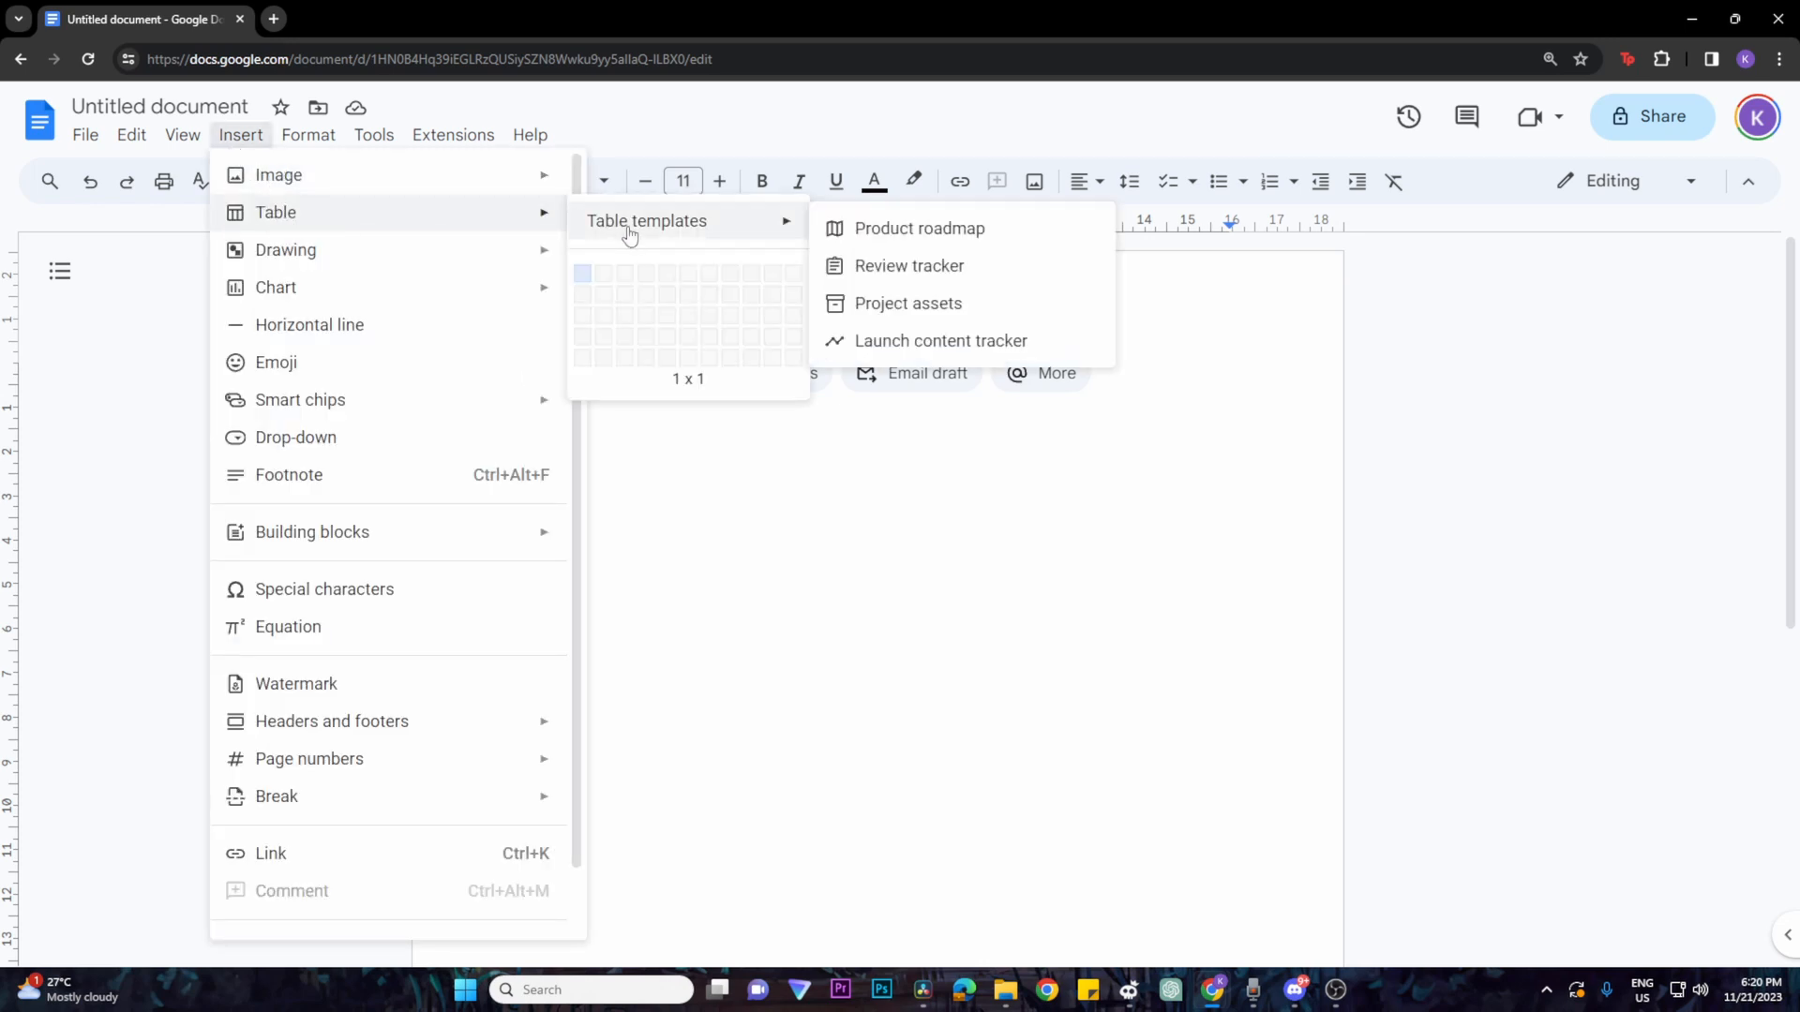
{"action": "mouse_move", "coordinate": [906, 303]}
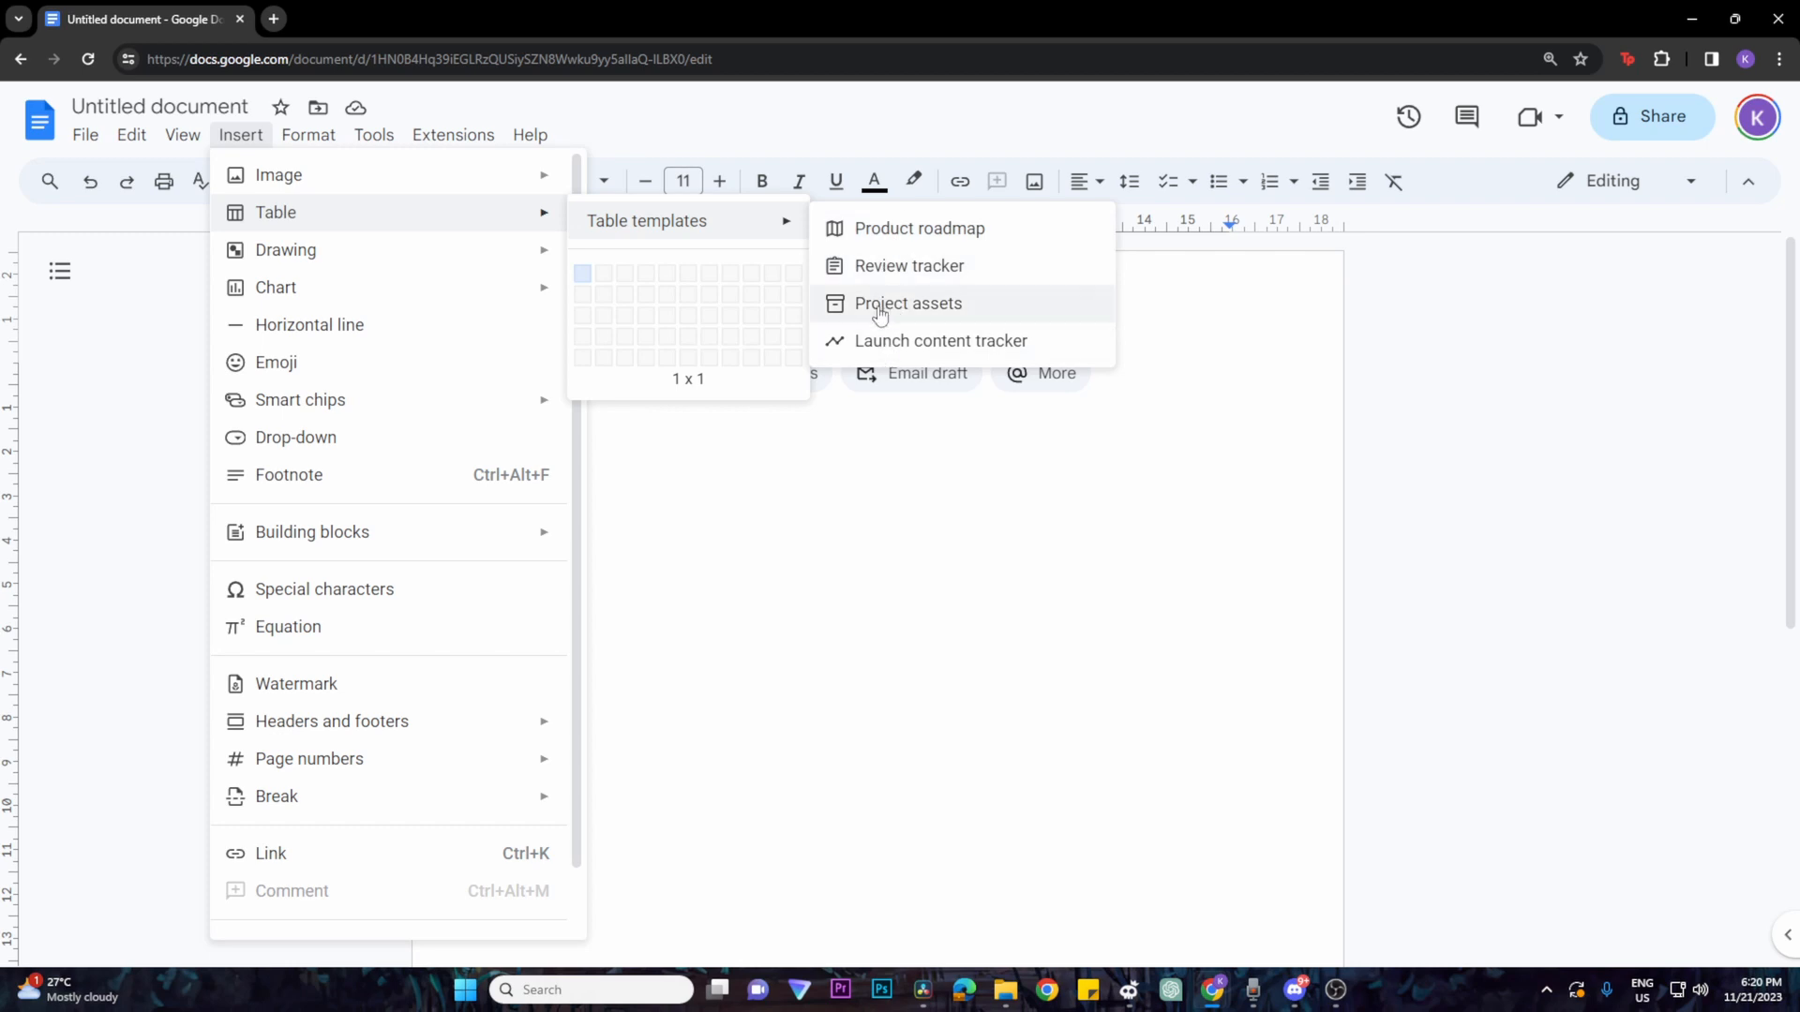
{"action": "mouse_move", "coordinate": [907, 265]}
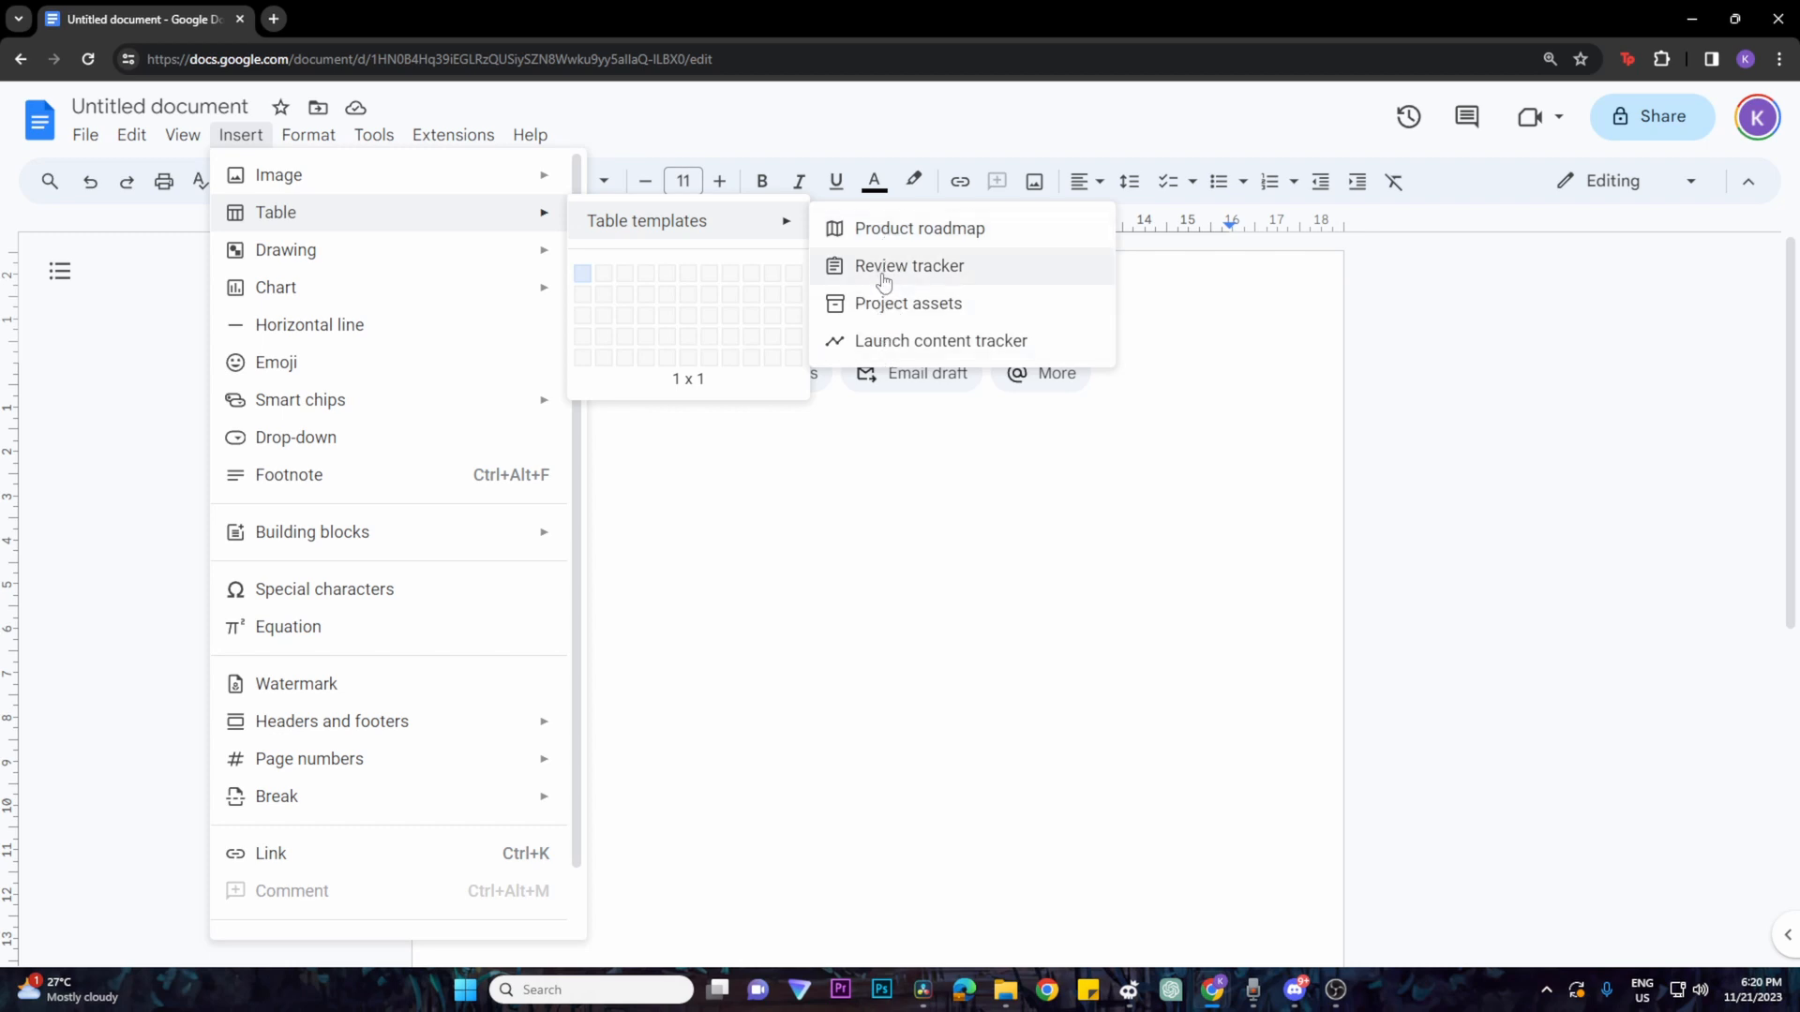
{"action": "left_click", "coordinate": [908, 265]}
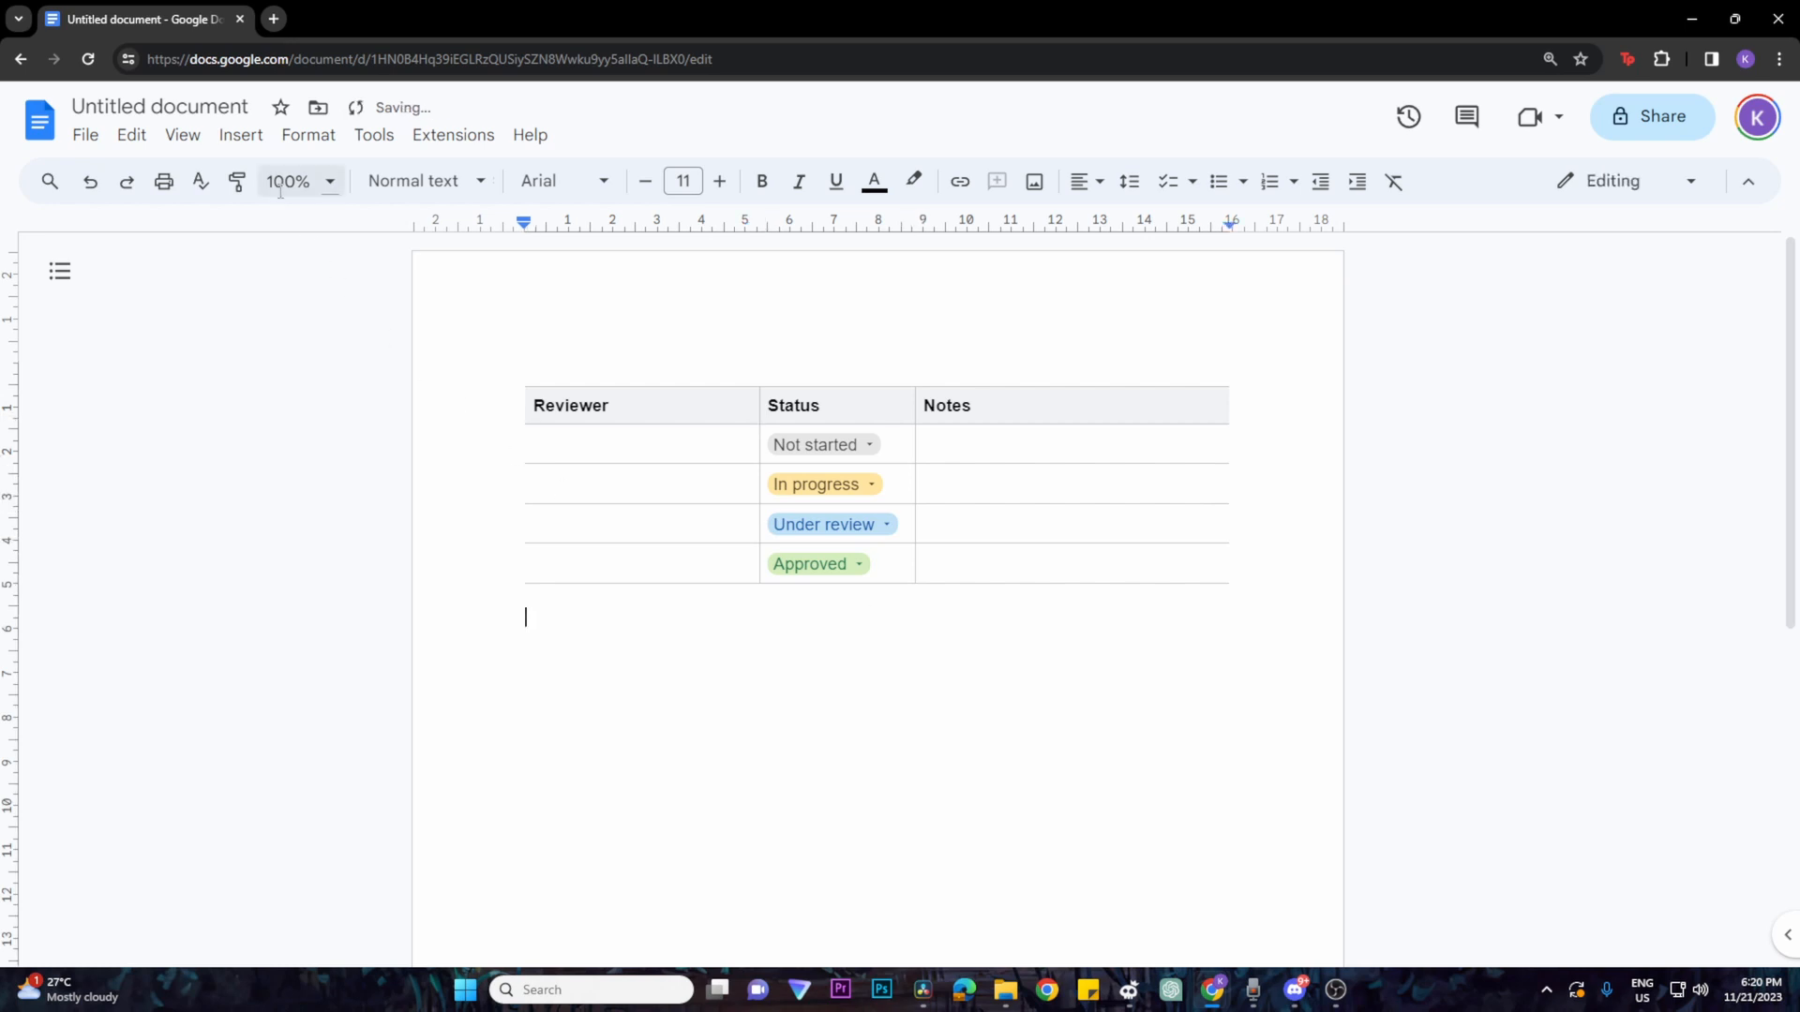
Step: Insert a blank 3 x 4 table below the review tracker
{"action": "left_click", "coordinate": [241, 134]}
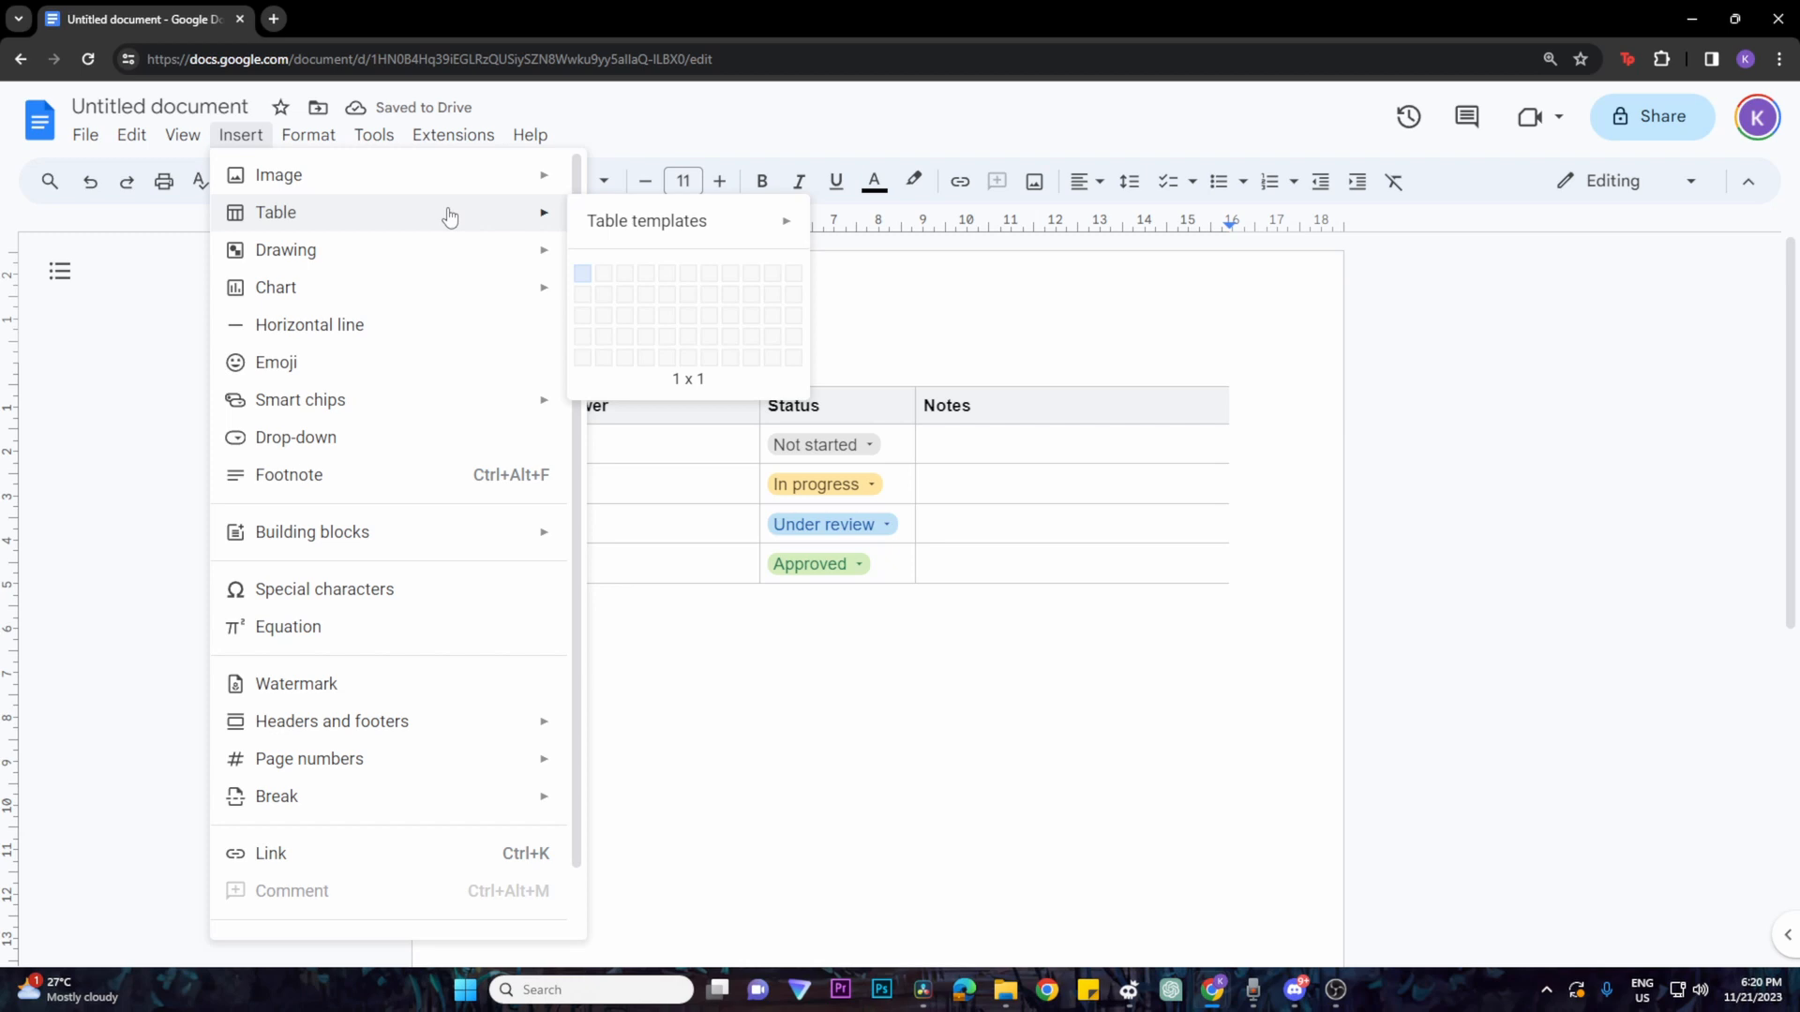
{"action": "mouse_move", "coordinate": [596, 259]}
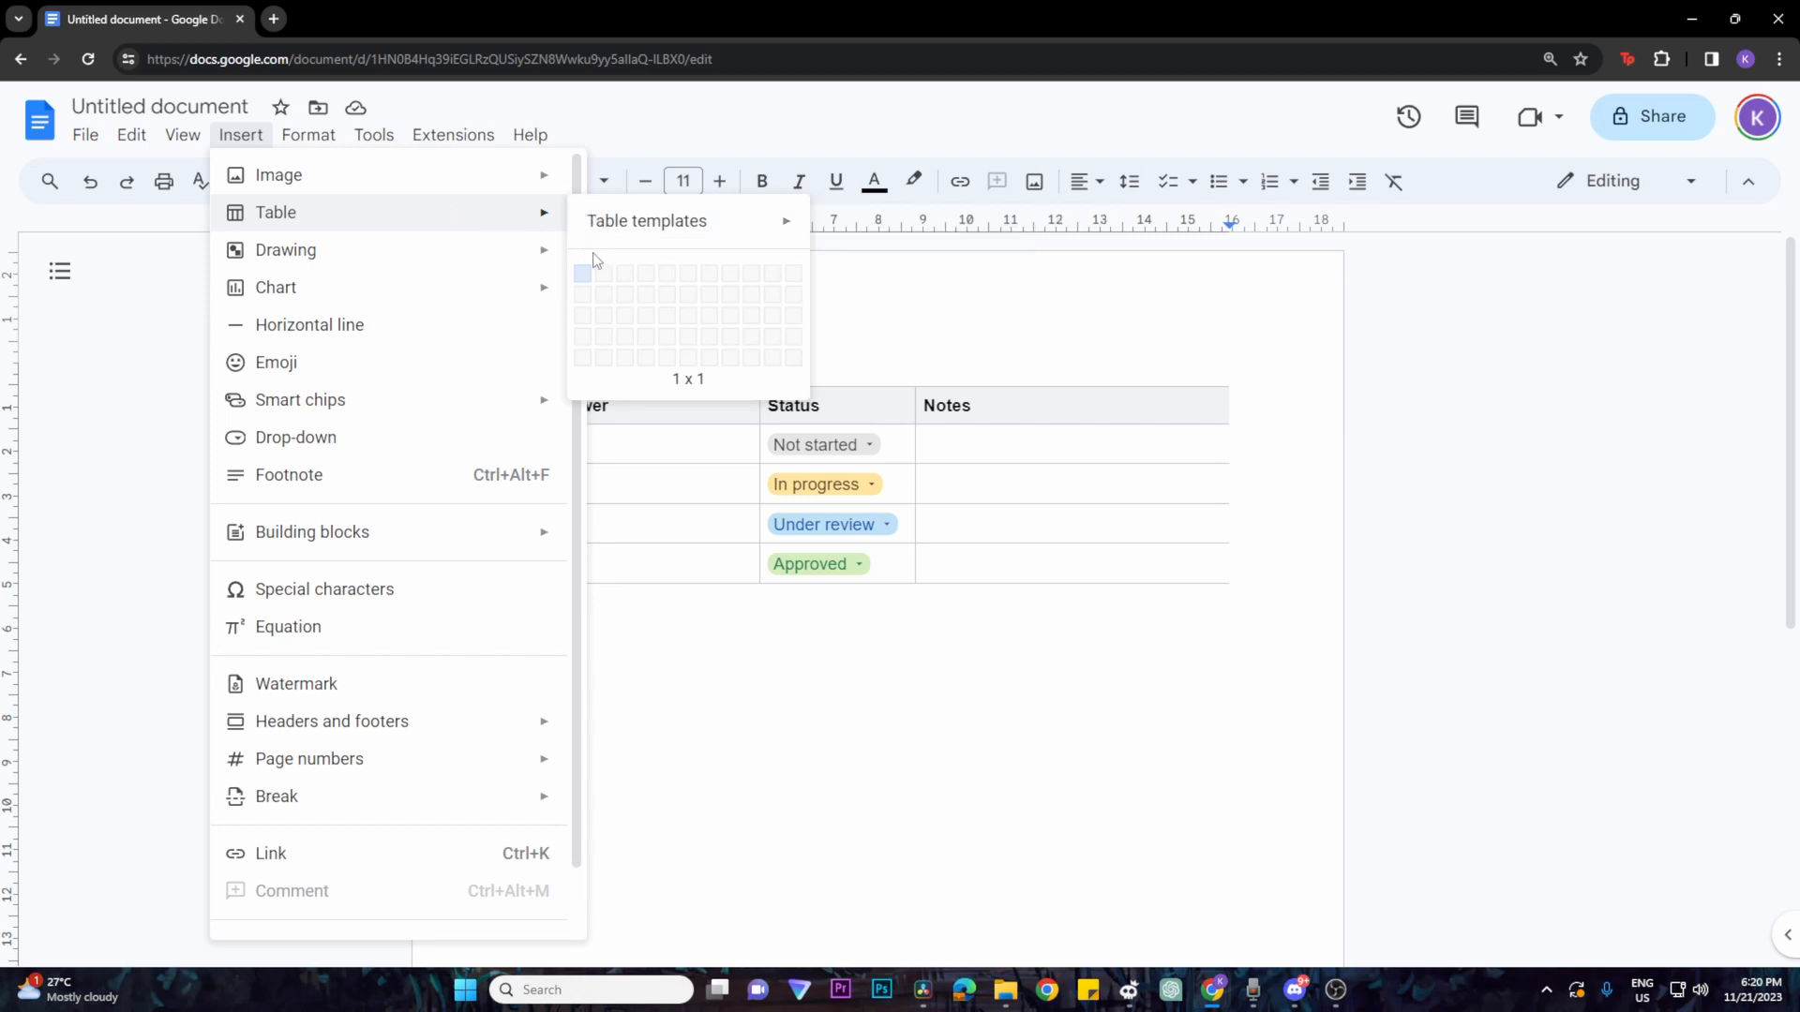
{"action": "mouse_move", "coordinate": [593, 286]}
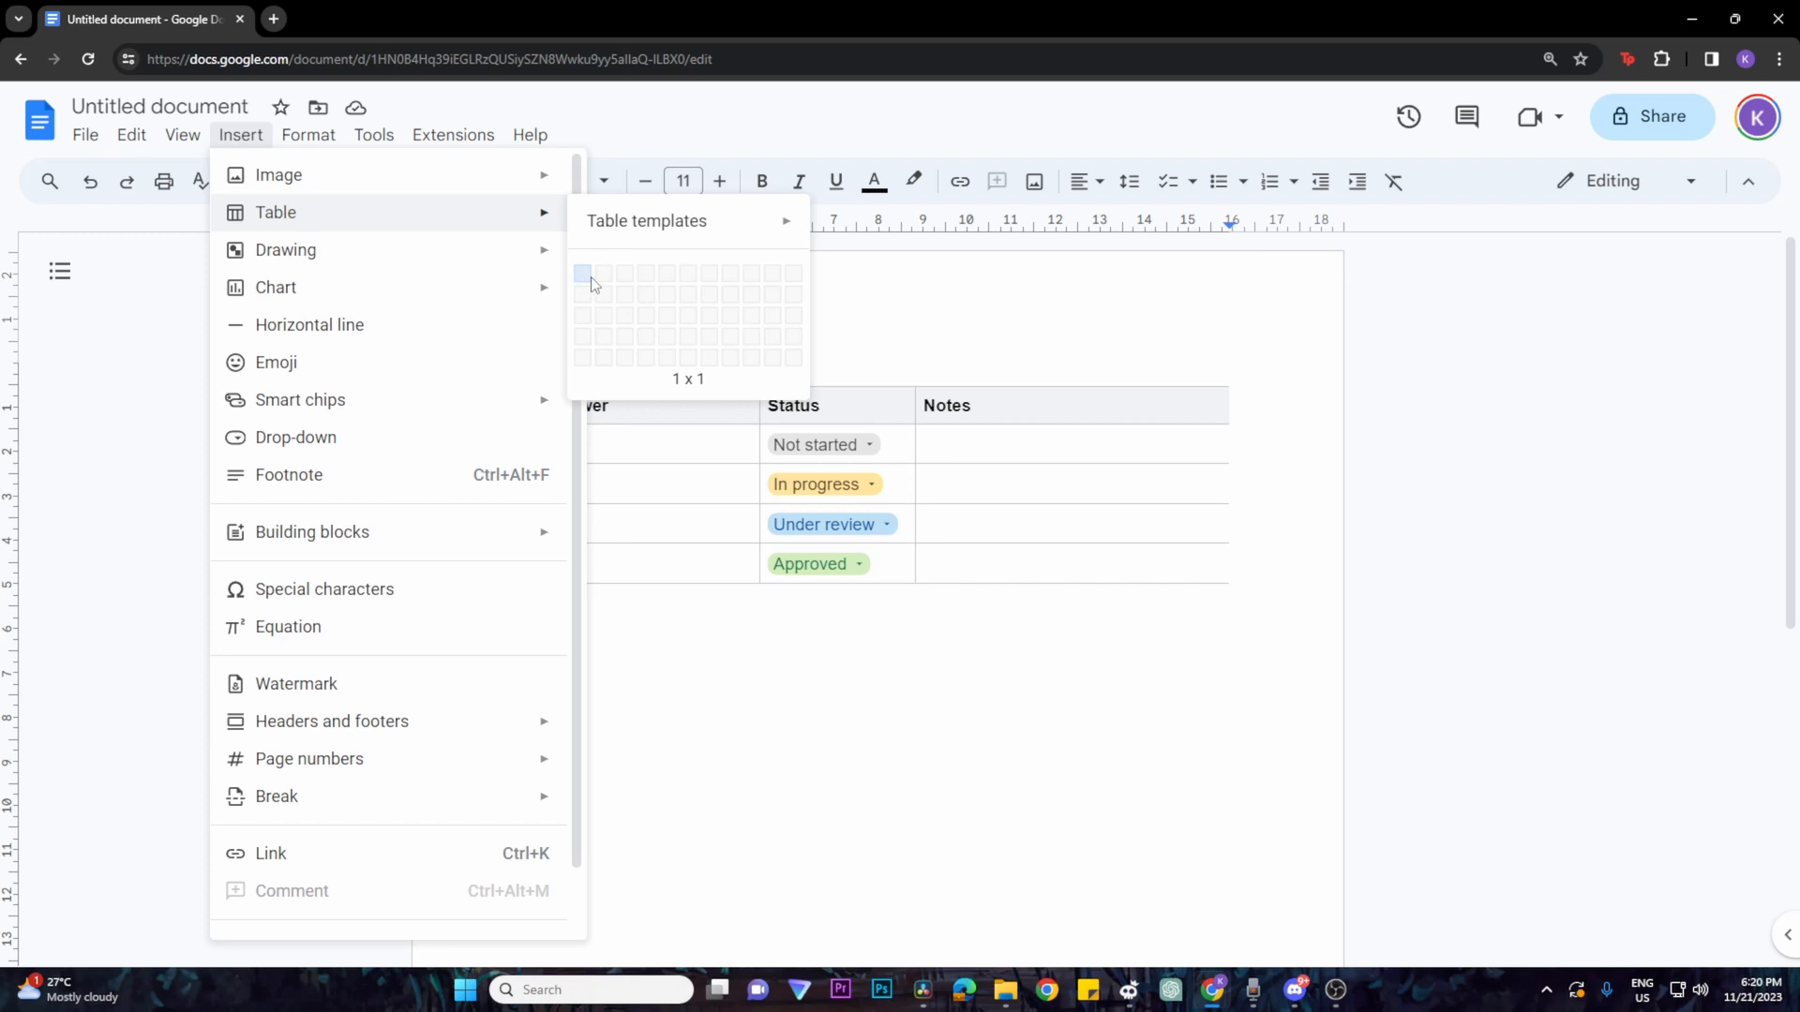
{"action": "mouse_move", "coordinate": [624, 334]}
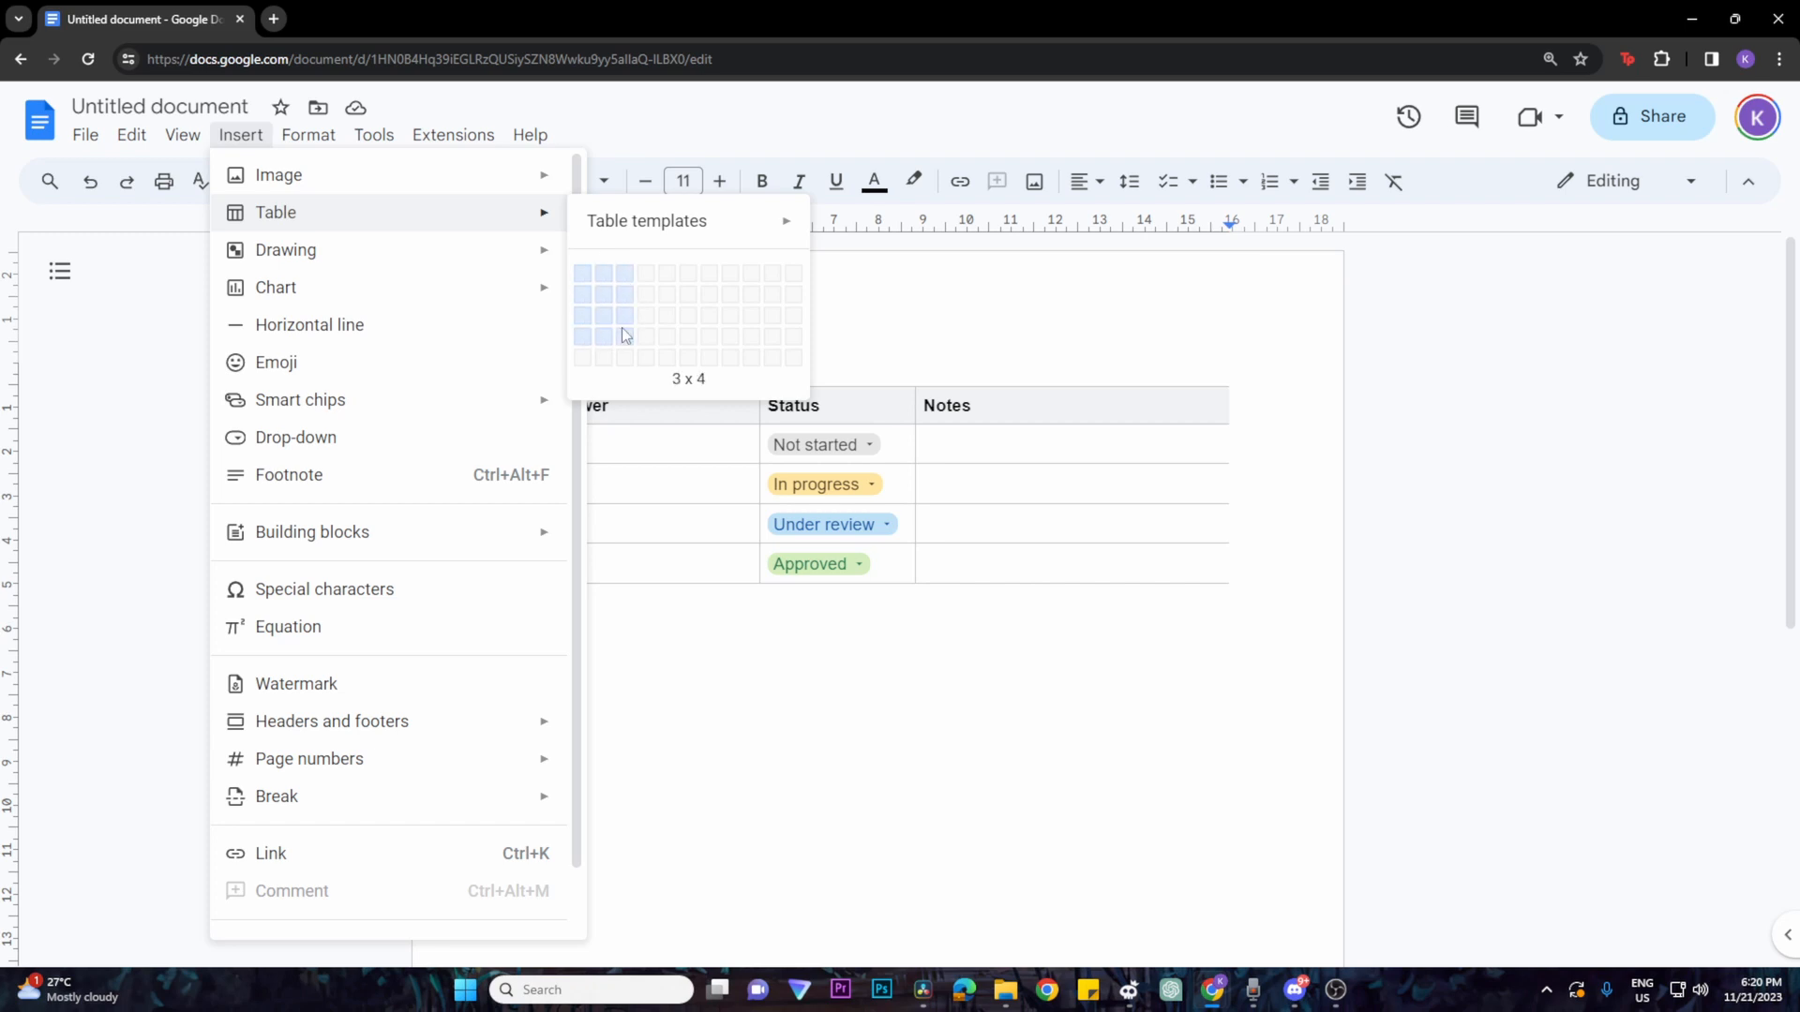
{"action": "left_click", "coordinate": [623, 337]}
{"action": "type", "text": "asdasd"}
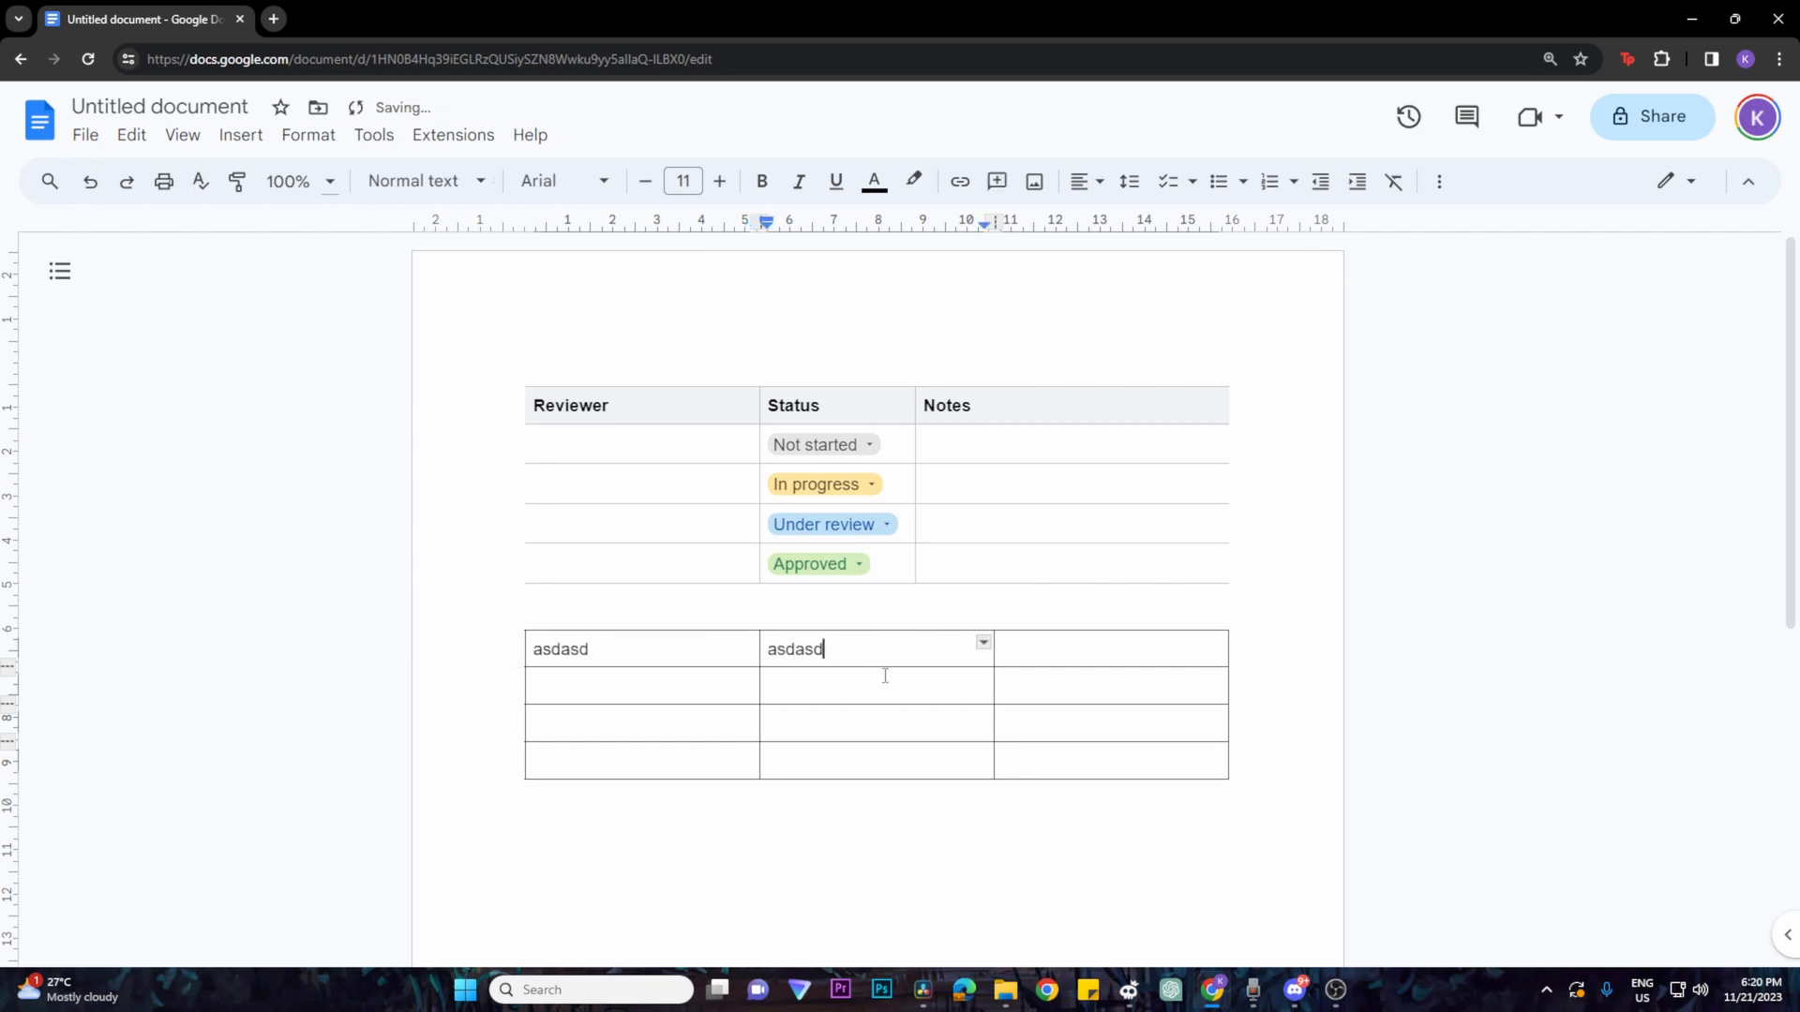
{"action": "mouse_move", "coordinate": [912, 770]}
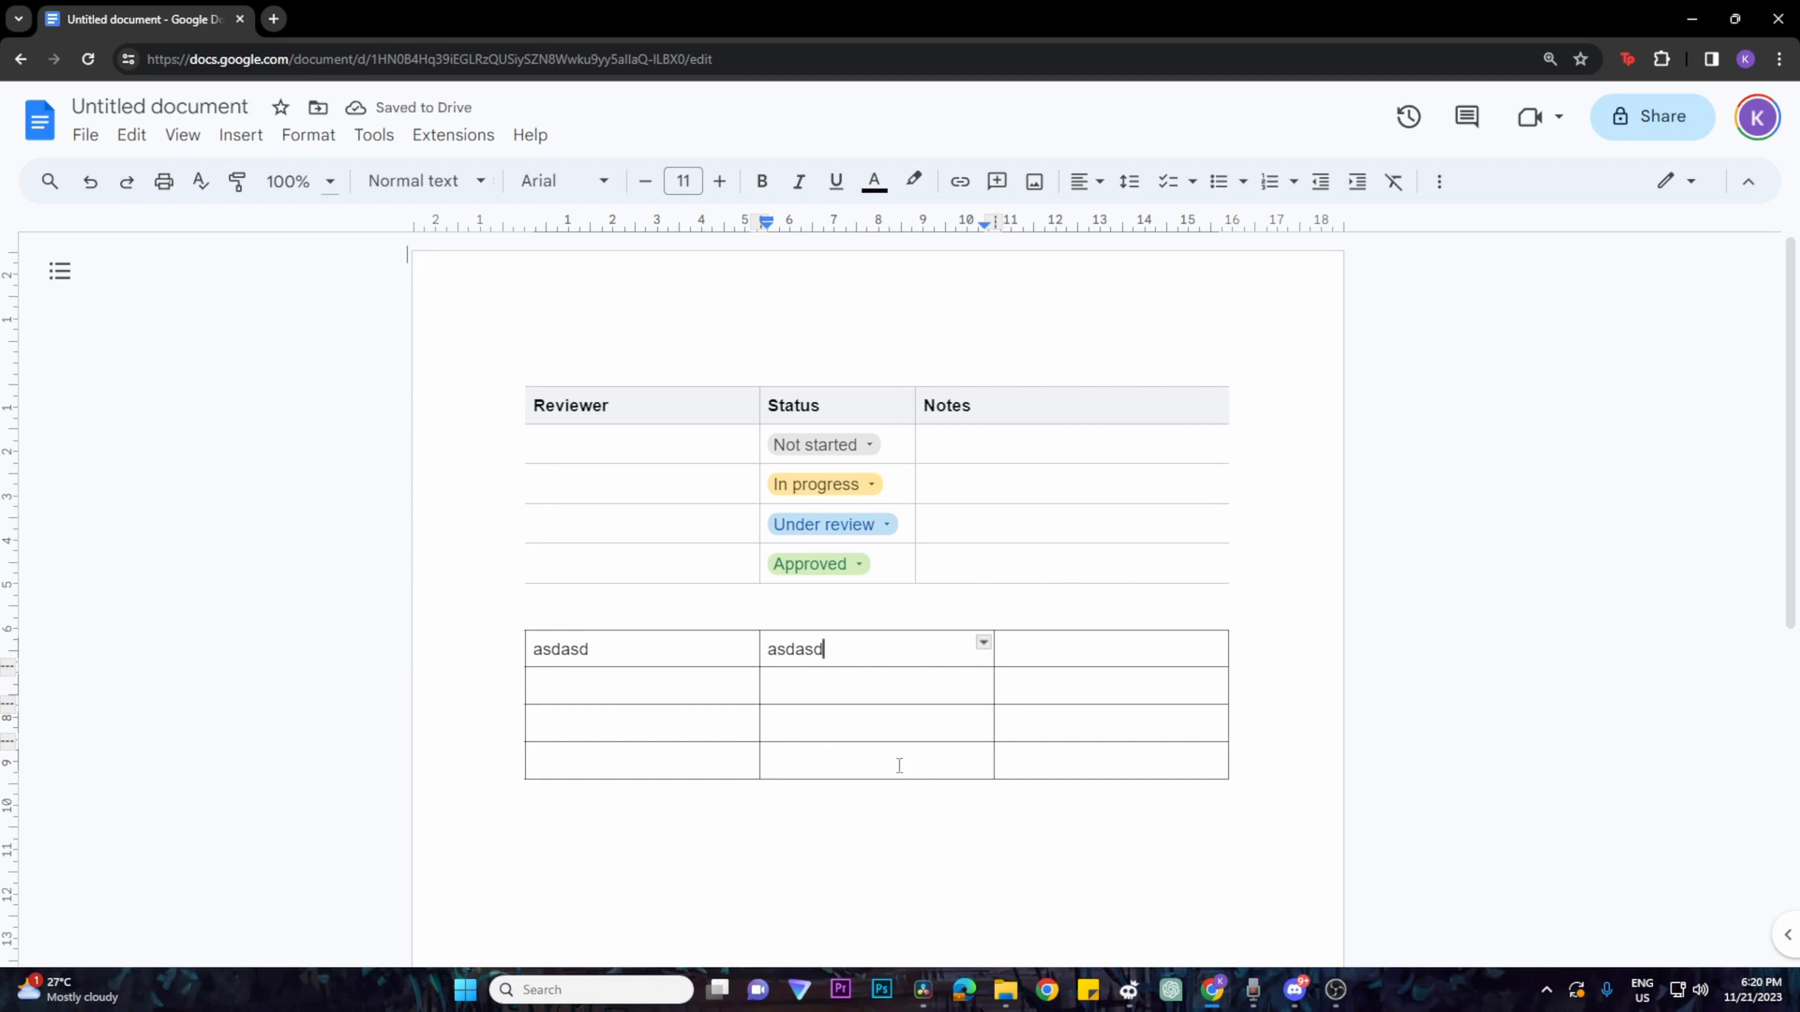
Step: Use the table's right-click row actions to add a row below, making five rows
{"action": "right_click", "coordinate": [767, 760]}
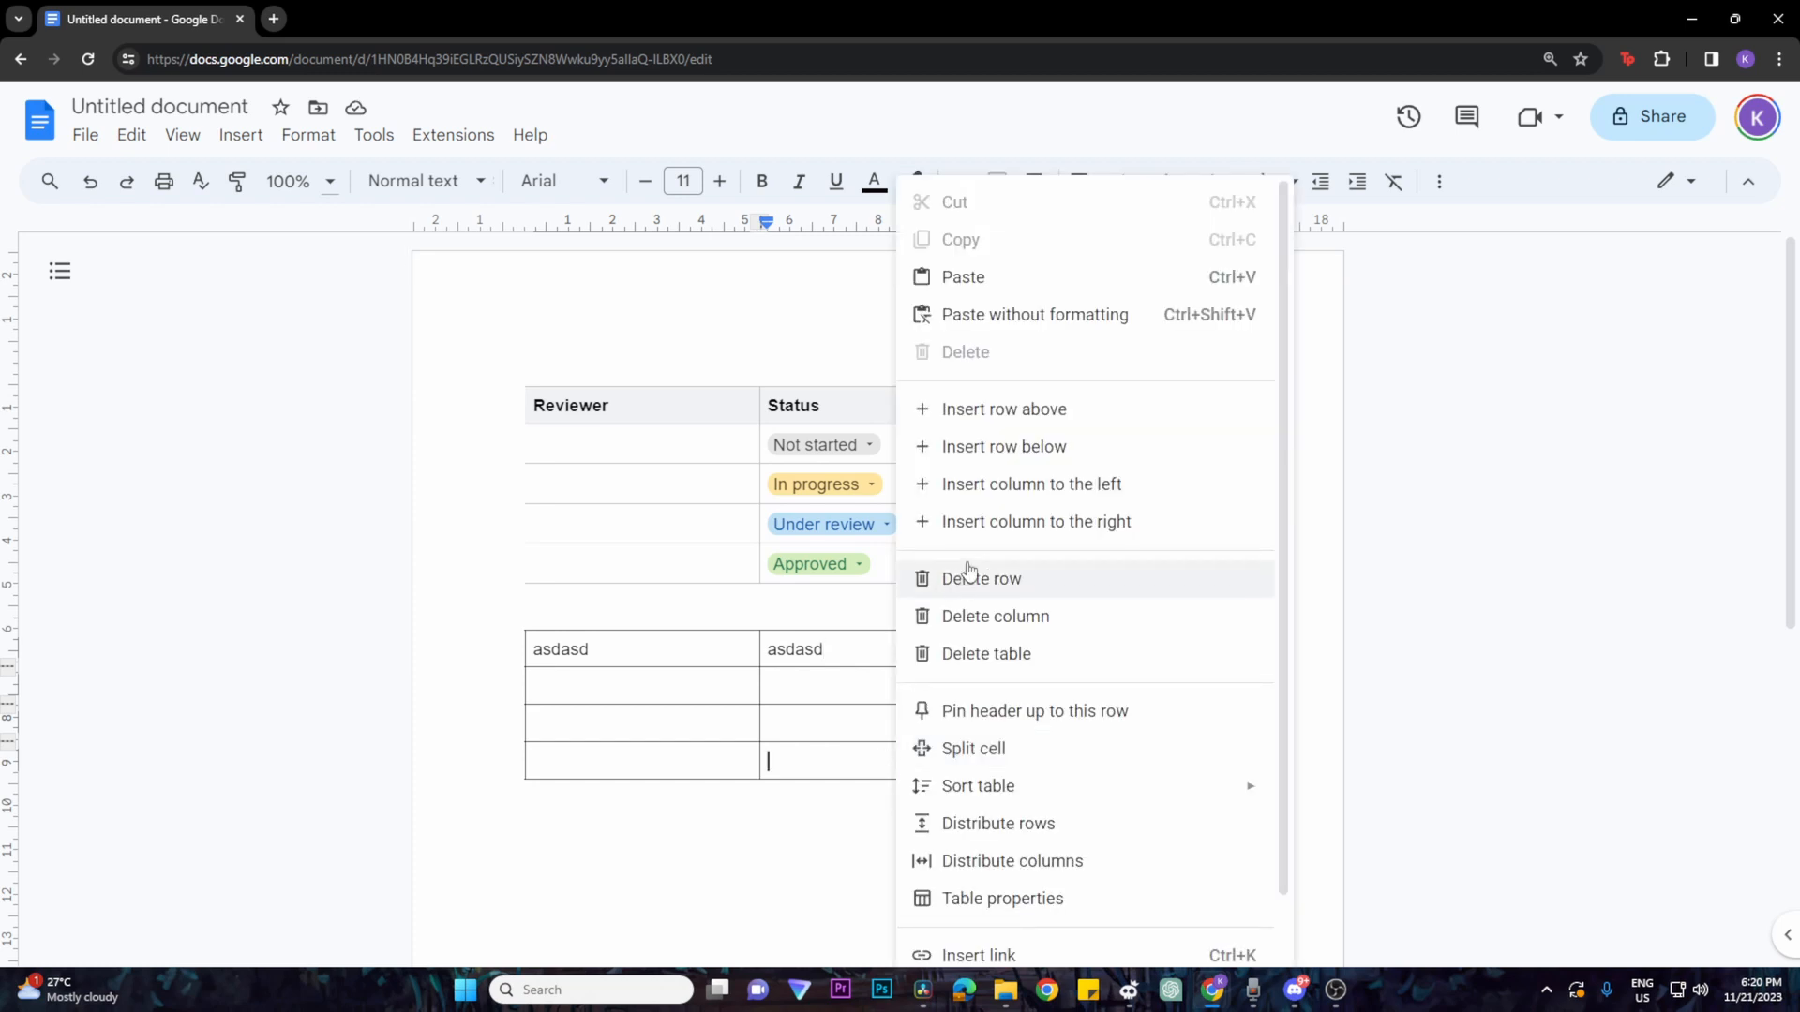
{"action": "mouse_move", "coordinate": [1029, 448]}
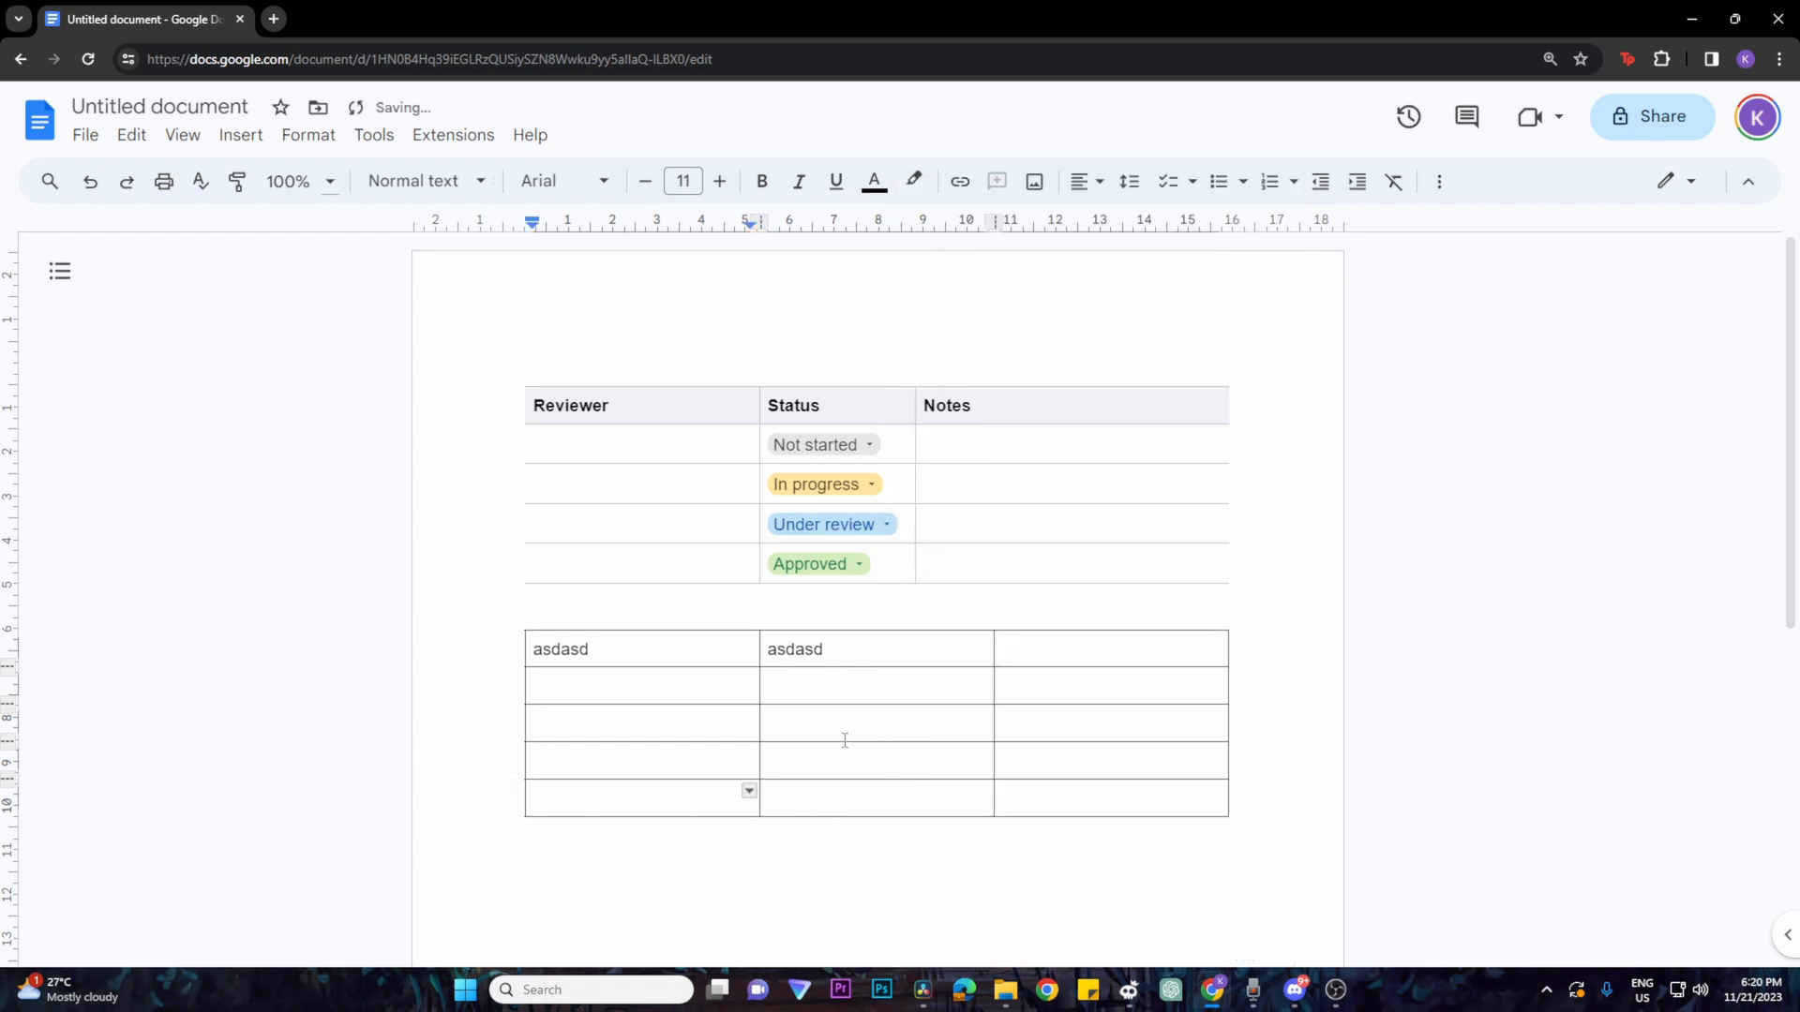
{"action": "right_click", "coordinate": [844, 723]}
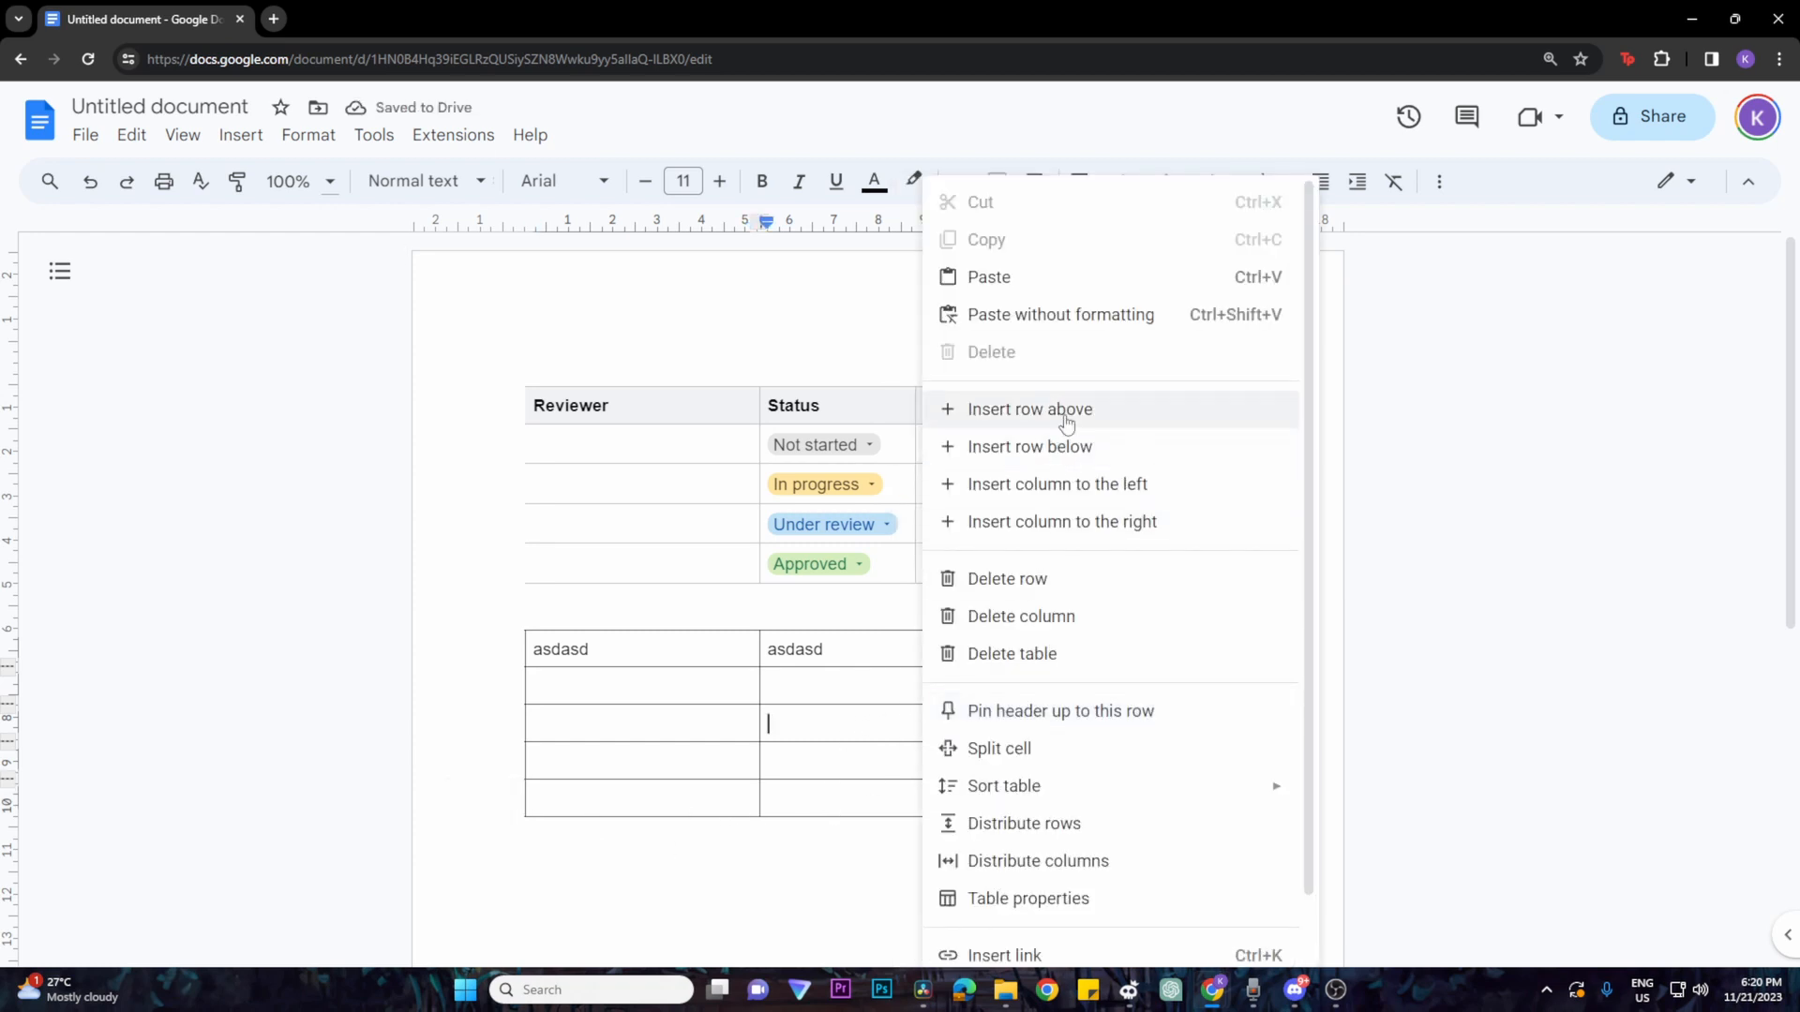